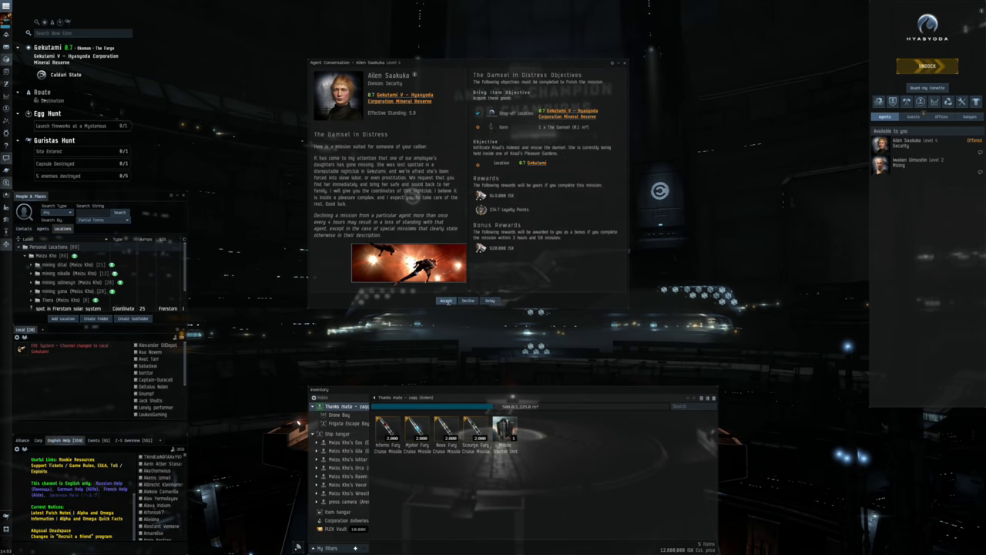
Accept The Damsel in Distress offer in the Agent Conversation window.
{"action": "left_click", "coordinate": [447, 300]}
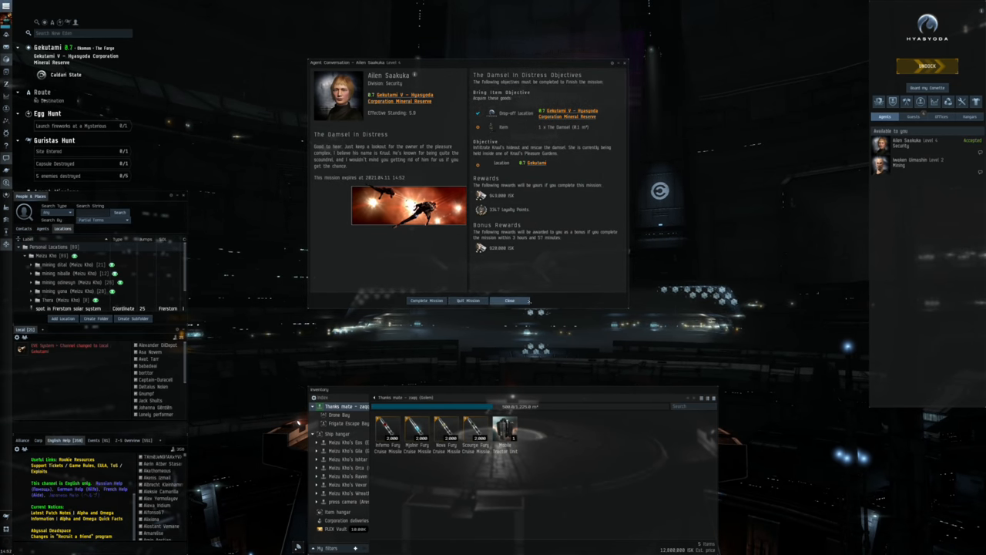
{"action": "left_click", "coordinate": [510, 299]}
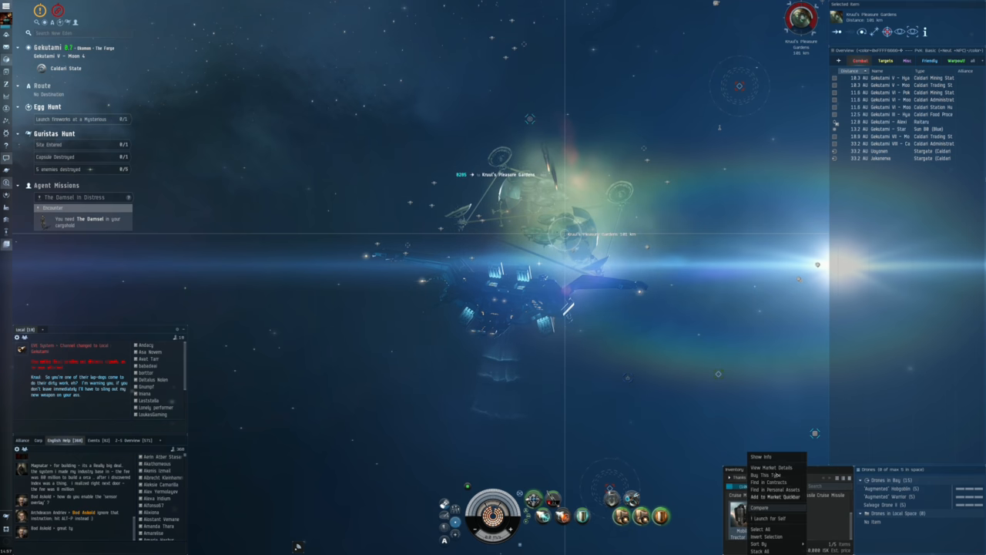
Show Info on the Mobile Tractor Unit in the cargo inventory.
{"action": "left_click", "coordinate": [758, 475]}
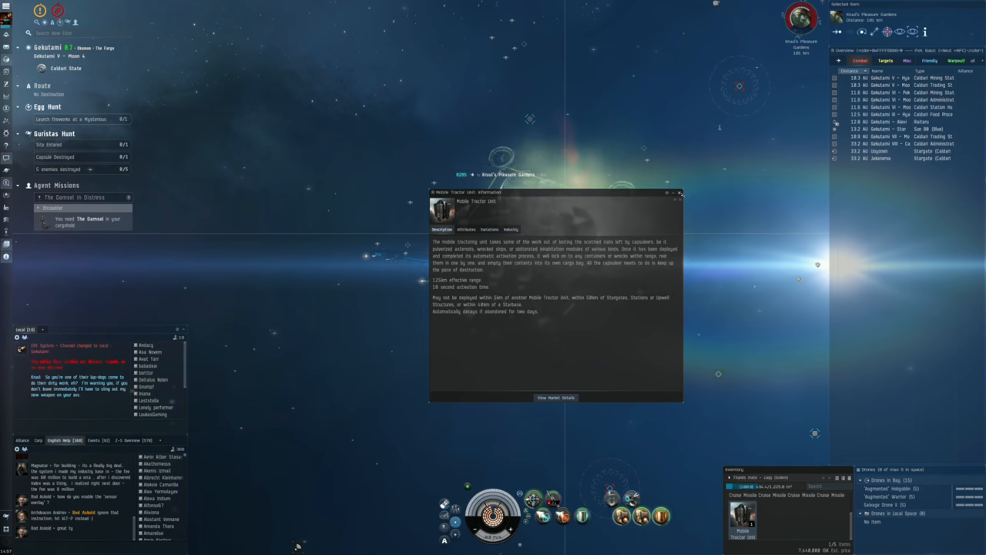
{"action": "left_click", "coordinate": [685, 192]}
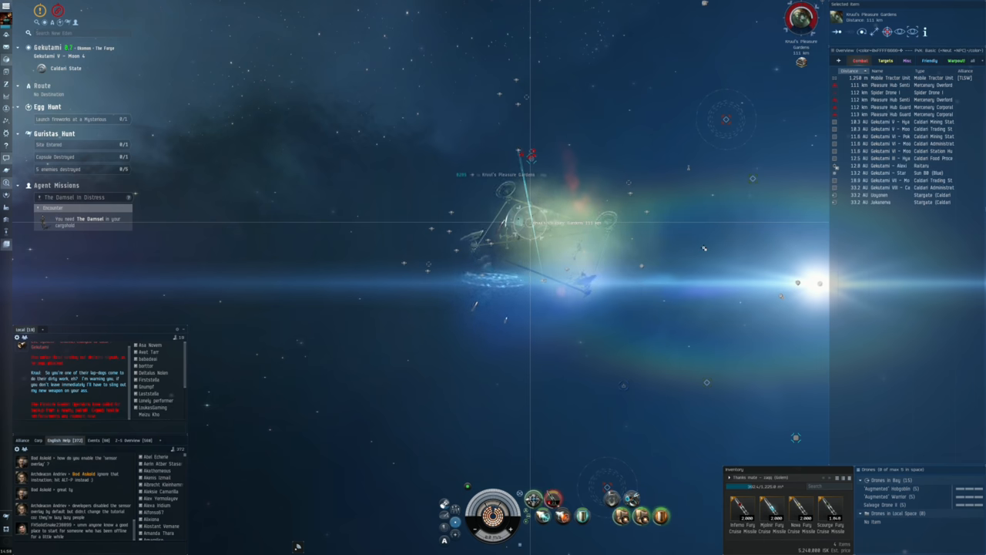
Begin locking the Pleasure Hub Guardians, Sentinels and Spider Drones from the Overview.
{"action": "left_click", "coordinate": [902, 99]}
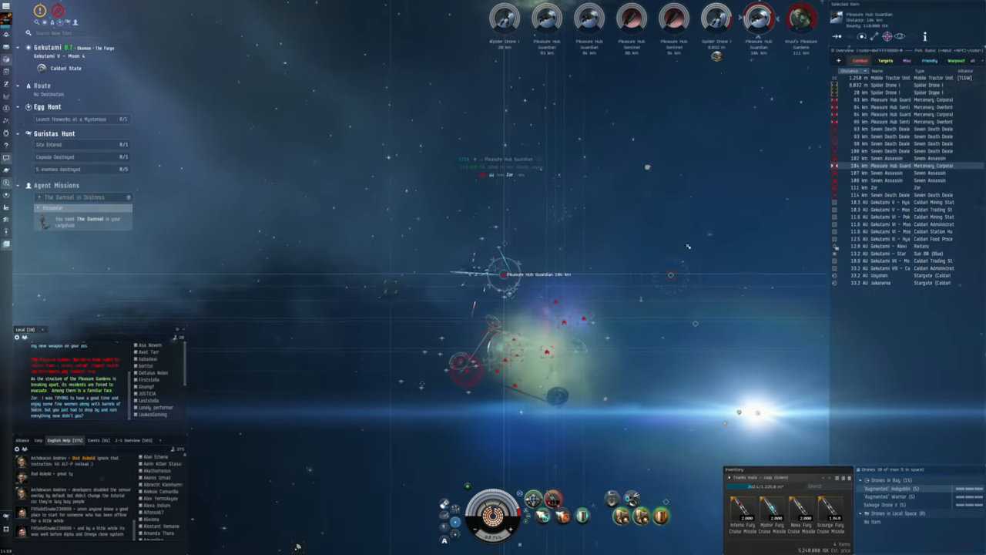
{"action": "right_click", "coordinate": [890, 477]}
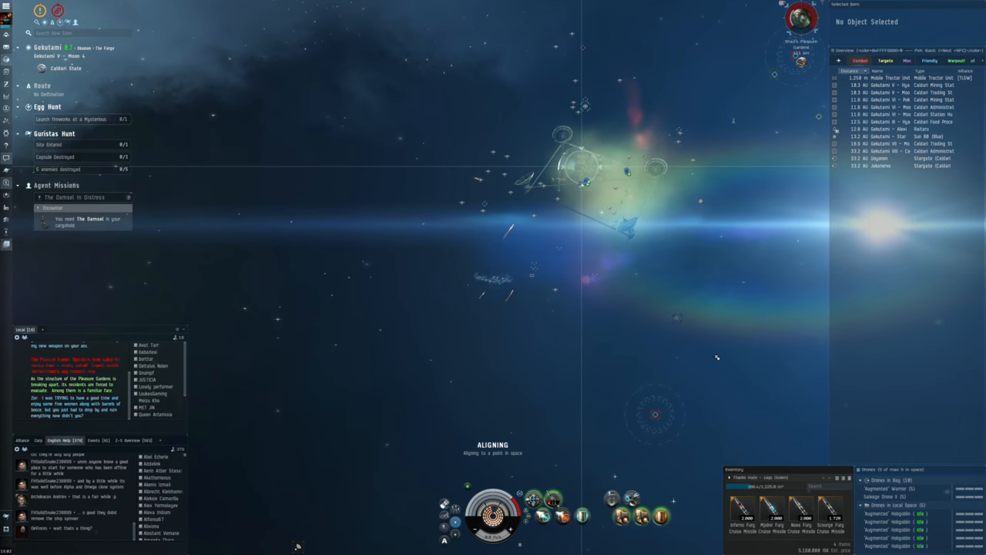
{"action": "mouse_move", "coordinate": [729, 343]}
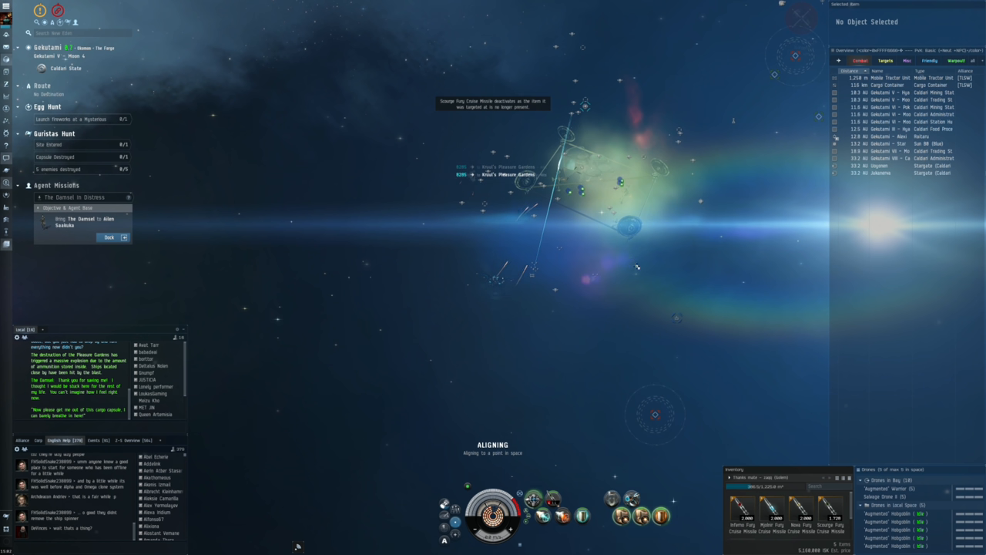
Return the Hobgoblin drones from local space to the drone bay.
{"action": "right_click", "coordinate": [890, 502]}
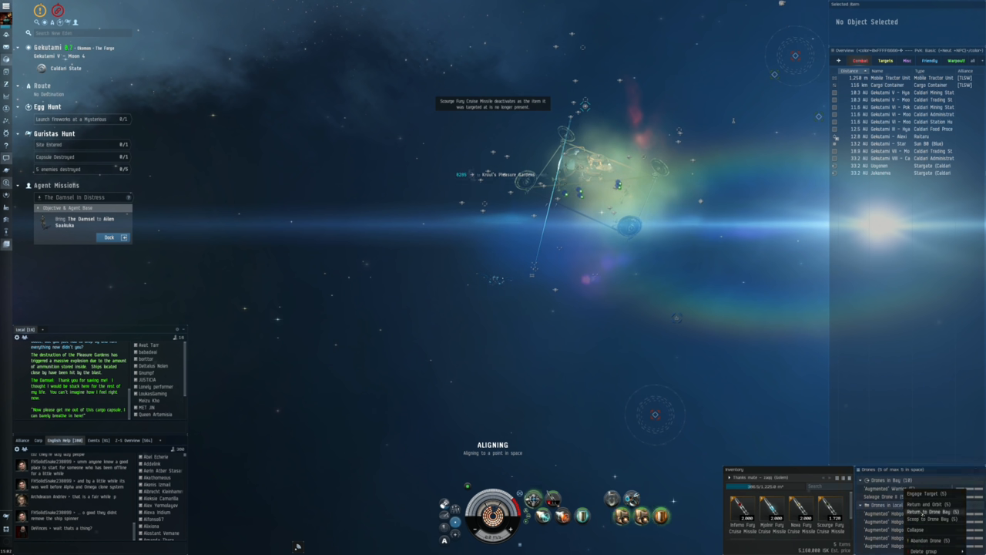
{"action": "left_click", "coordinate": [931, 512]}
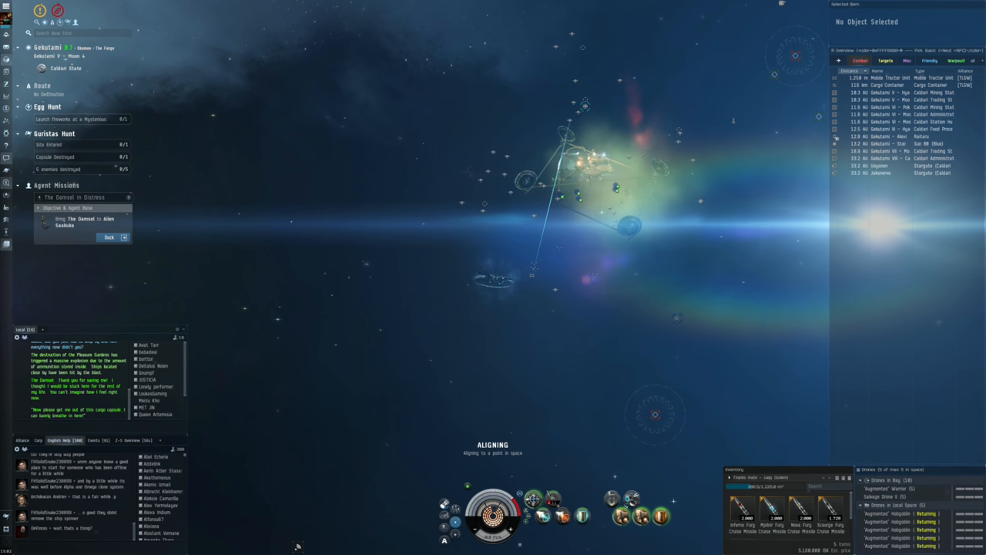
{"action": "right_click", "coordinate": [550, 518]}
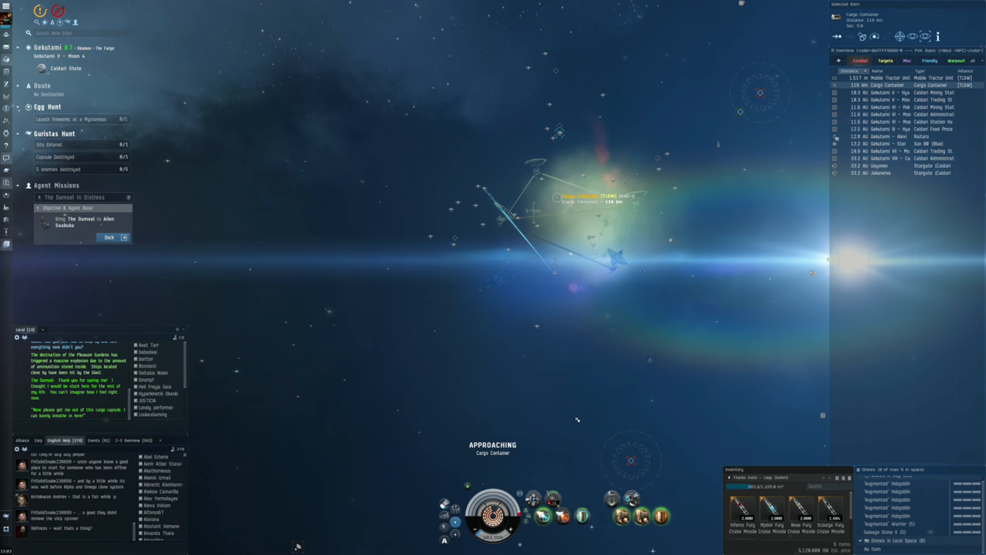
Loot The Damsel from the cargo container and bookmark the Mobile Tractor Unit's location.
{"action": "right_click", "coordinate": [489, 277]}
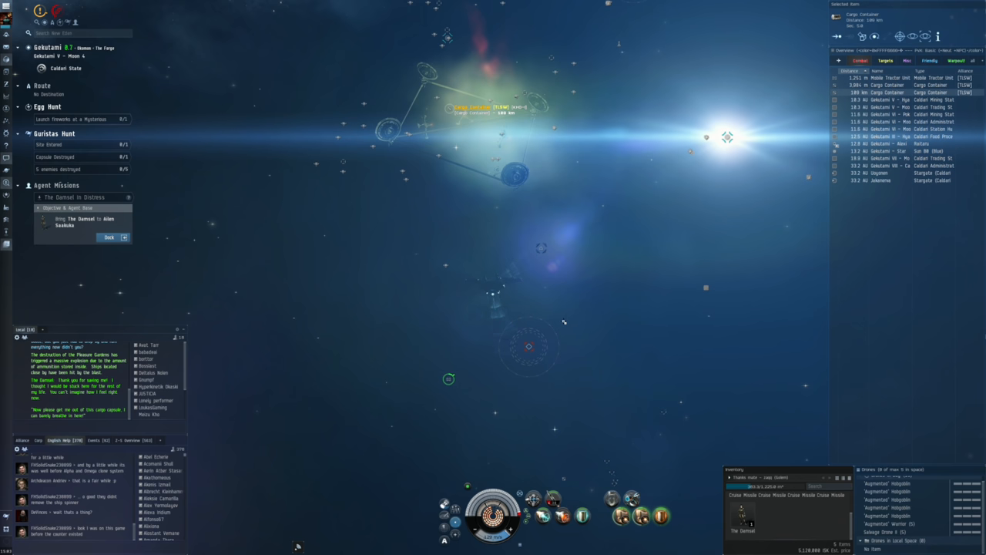
{"action": "right_click", "coordinate": [444, 390]}
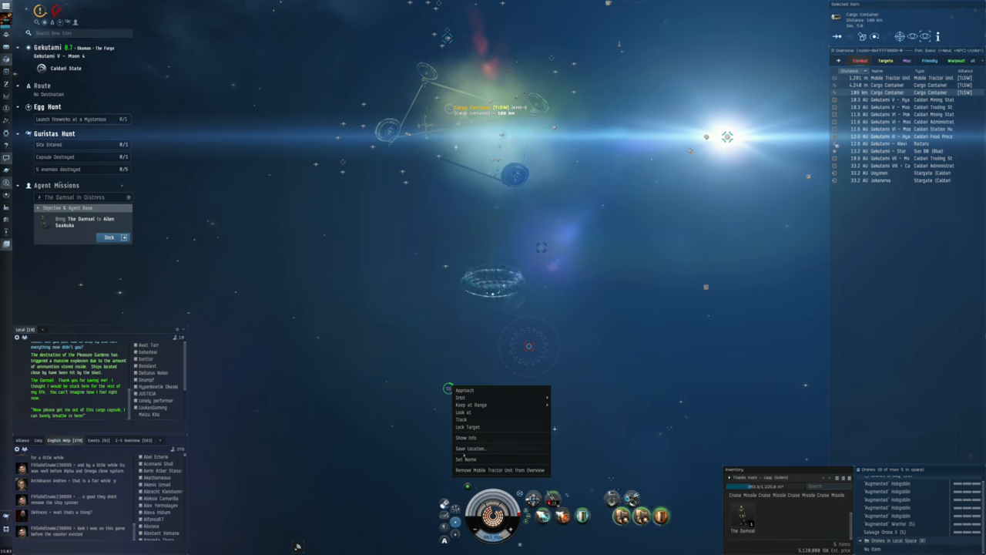
{"action": "left_click", "coordinate": [468, 448]}
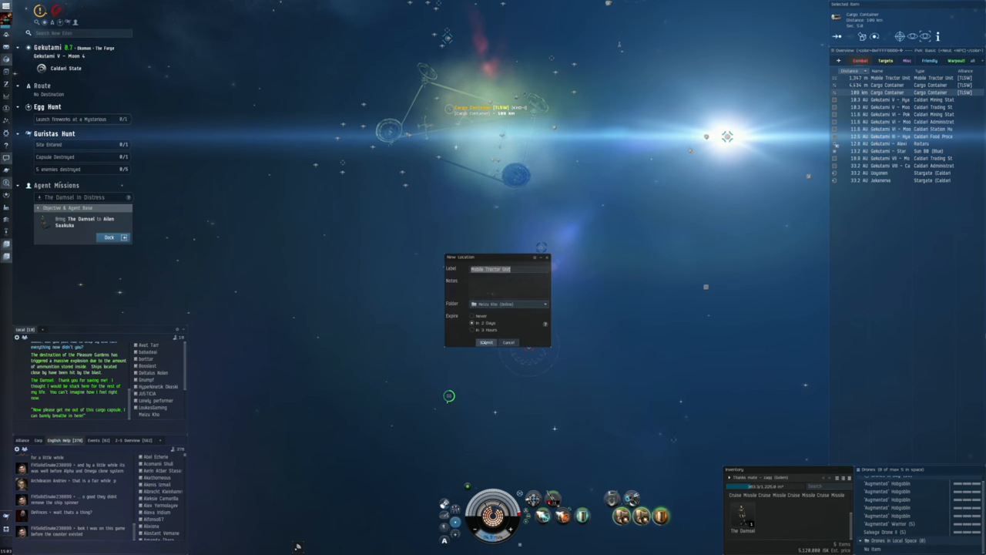